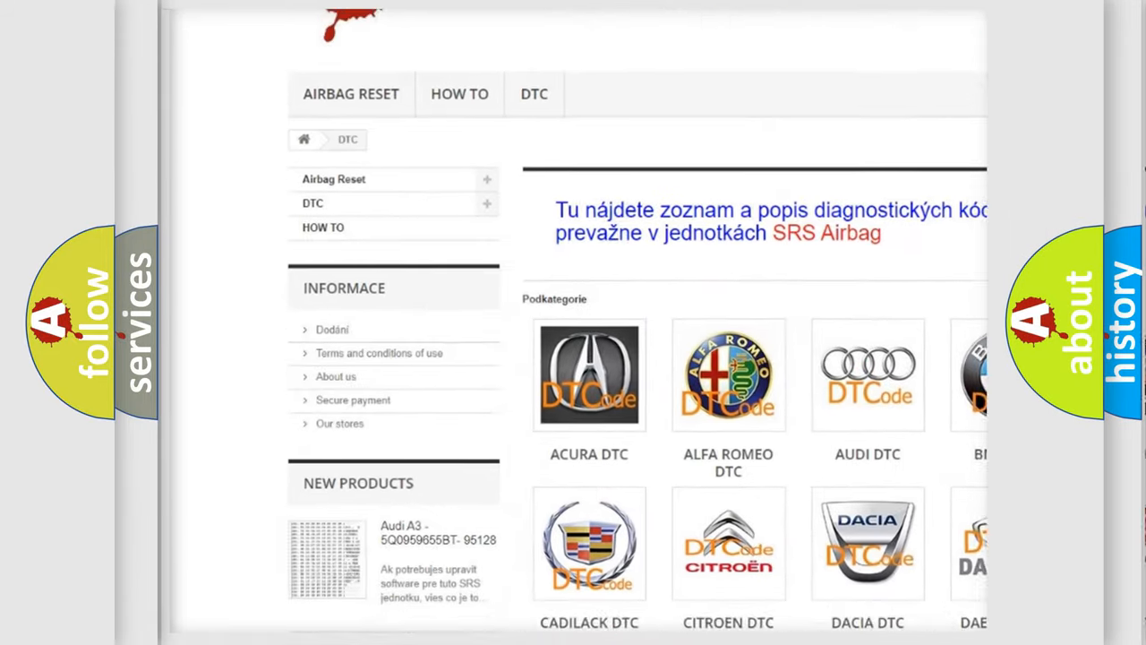
pyautogui.scroll(-3)
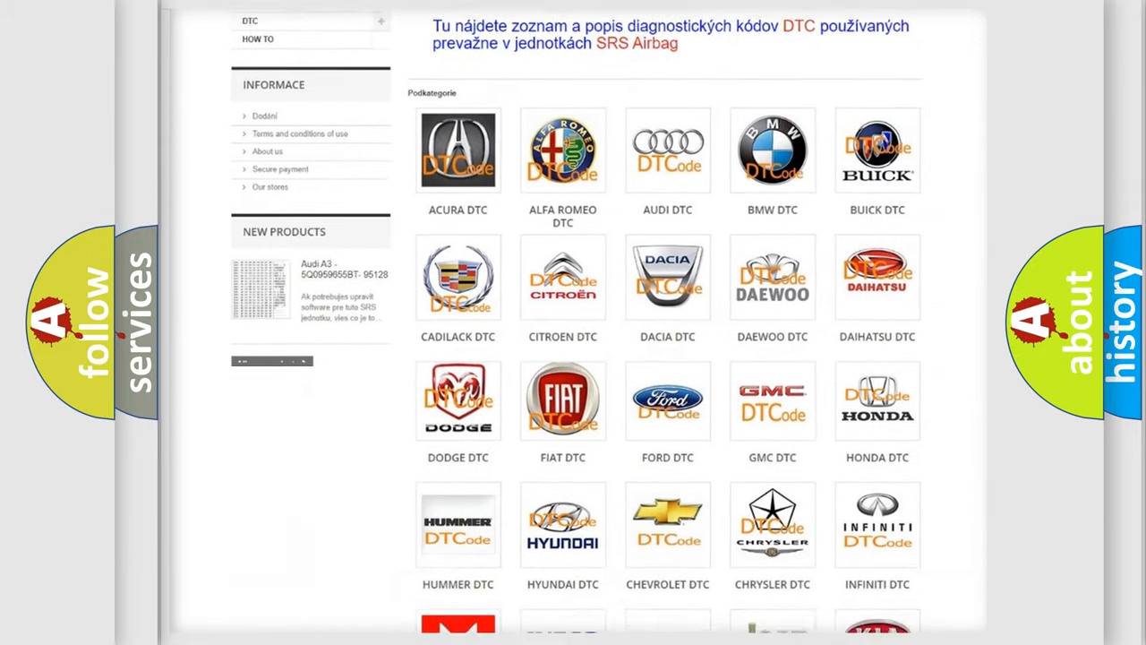
pyautogui.scroll(-3)
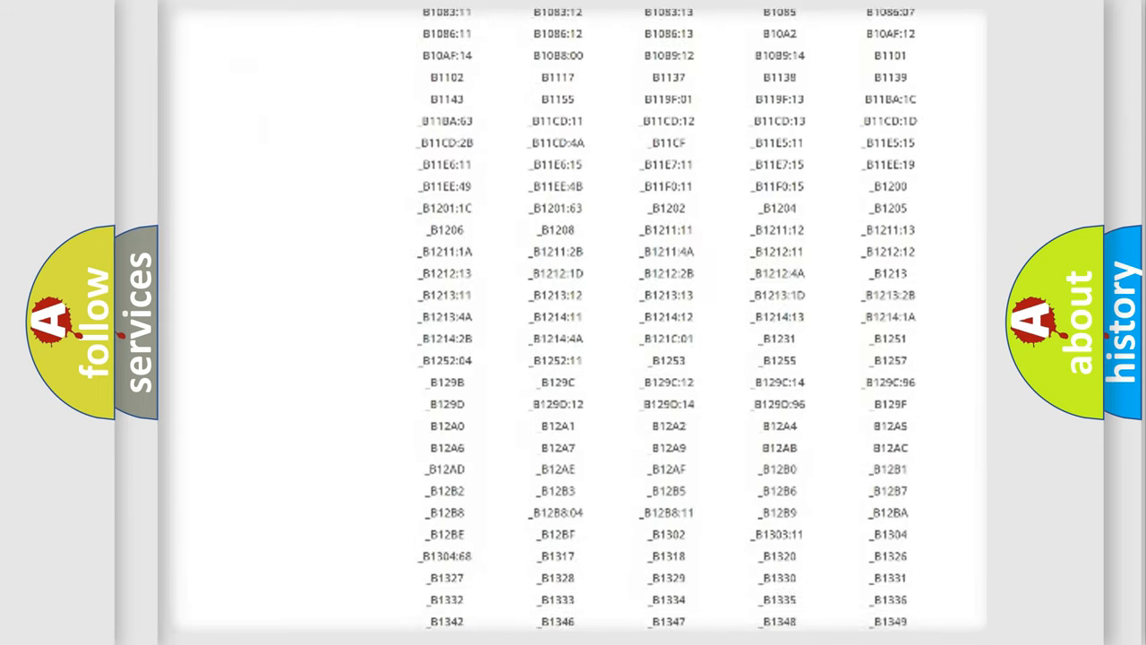
pyautogui.scroll(-3)
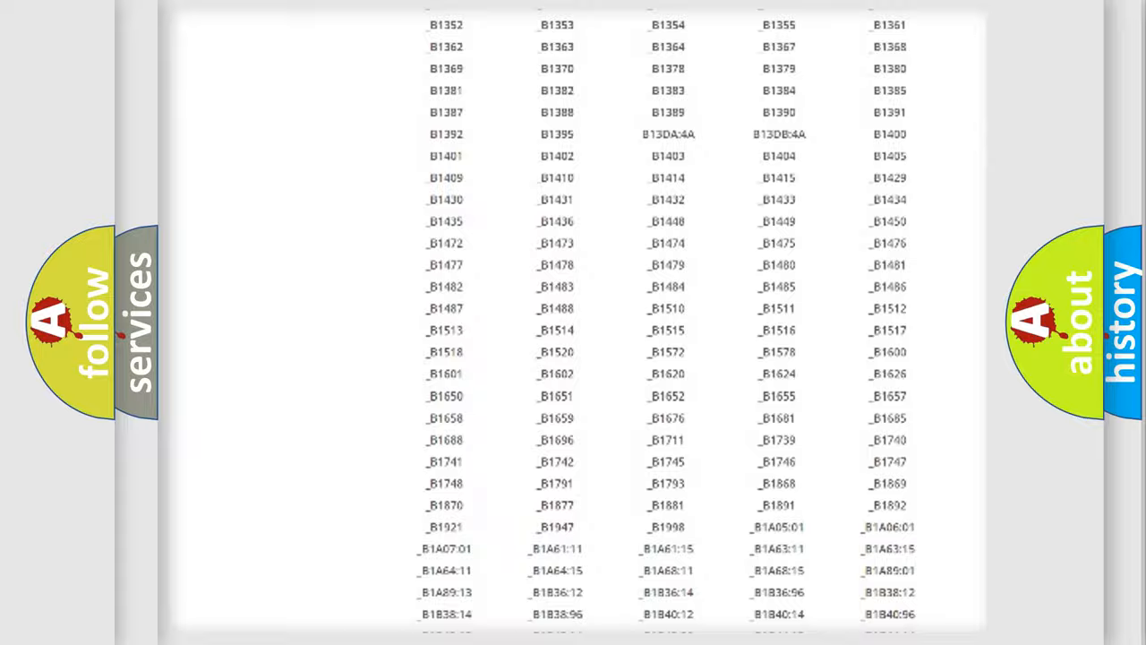